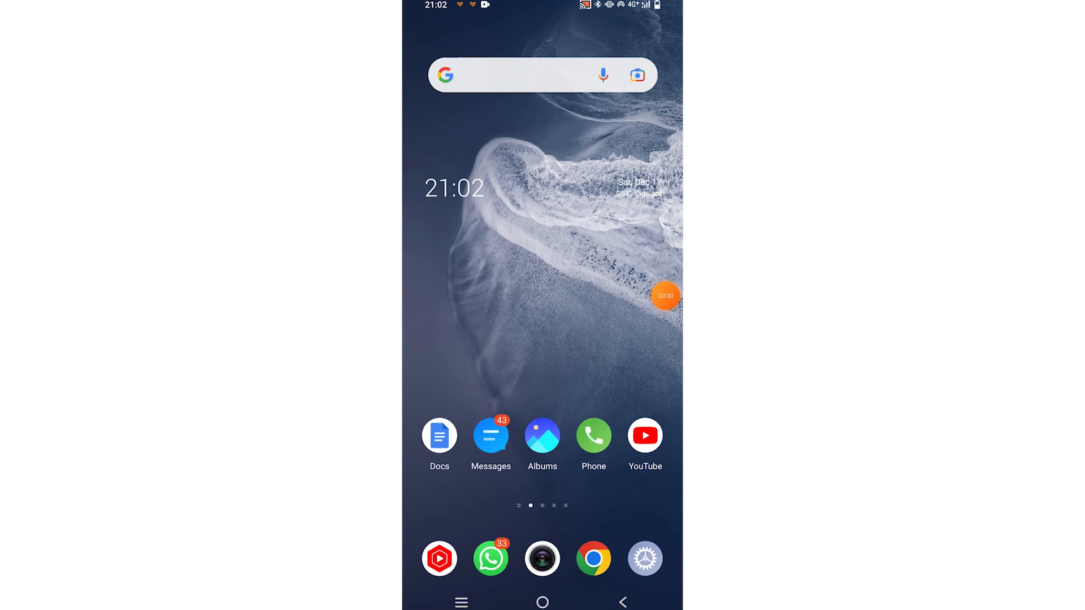
# Step: Check the Quick Settings tile editor, then find and install Tile Shortcuts from Google Play
pyautogui.scroll(-3)
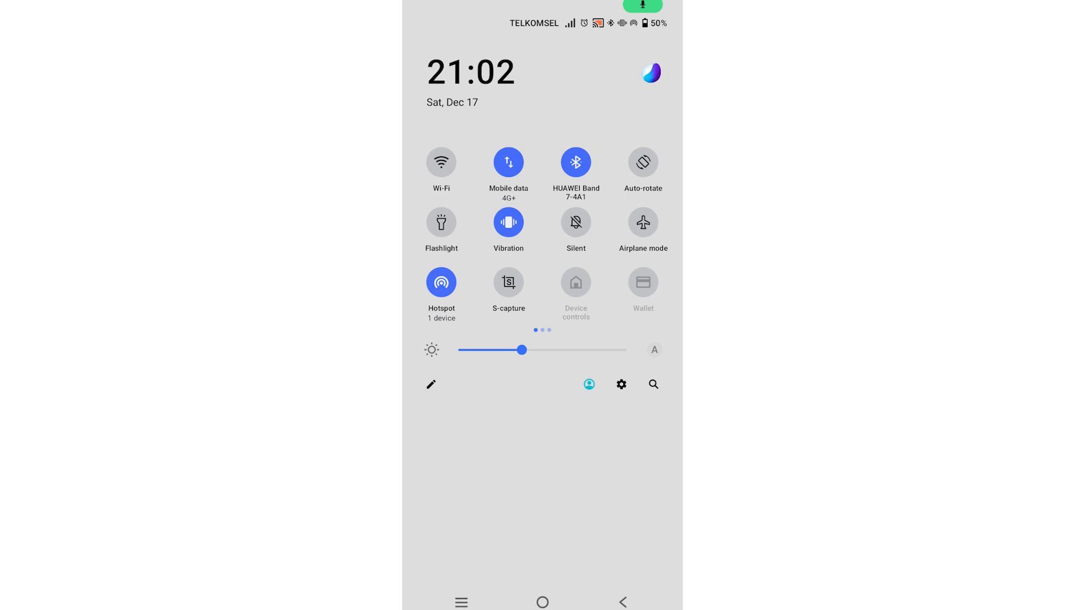
pyautogui.click(430, 384)
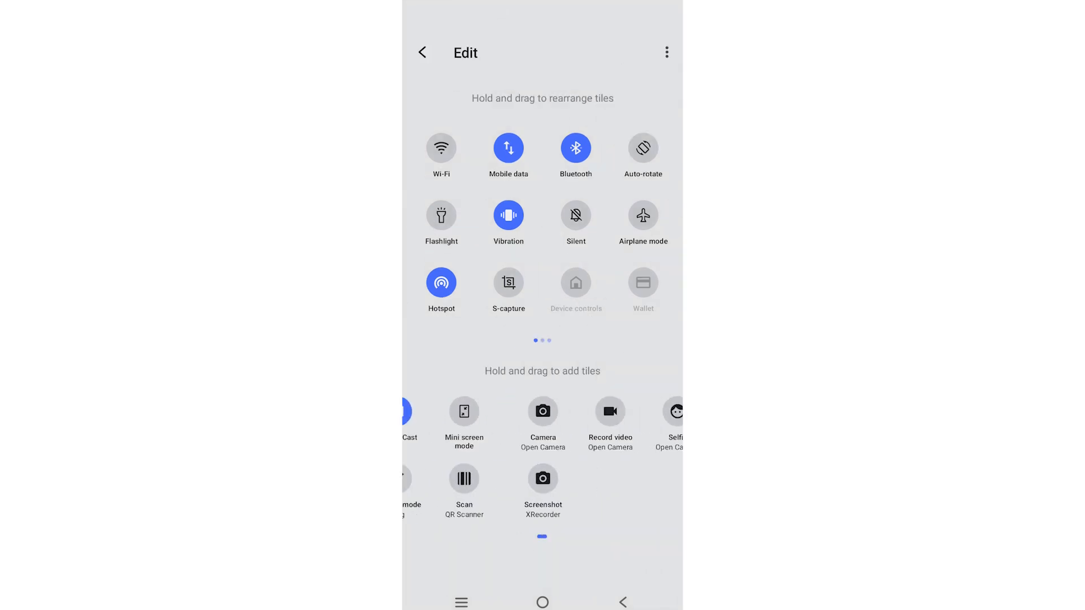
pyautogui.hscroll(-3)
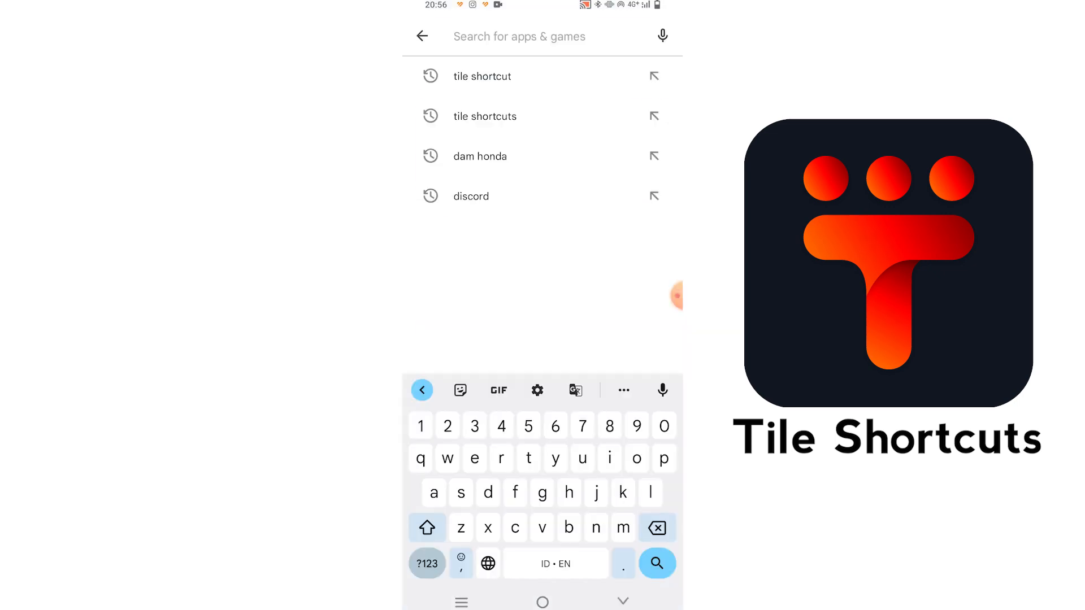
pyautogui.click(485, 116)
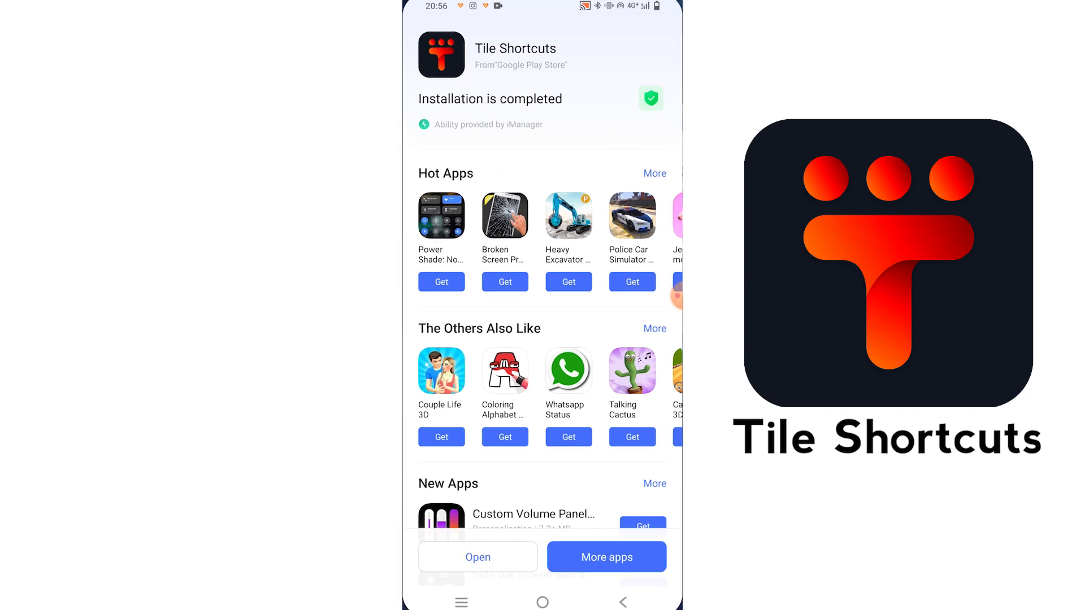
# Step: Create a new APP-type tile in Tile Shortcuts that launches 9GAG, with an icon chosen
pyautogui.click(477, 558)
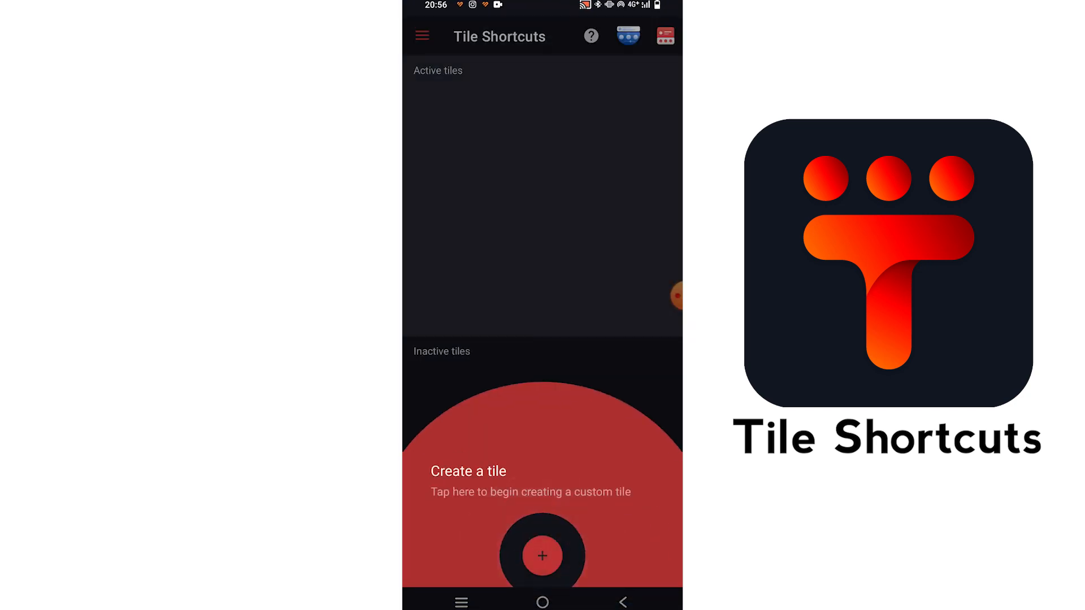
pyautogui.click(541, 557)
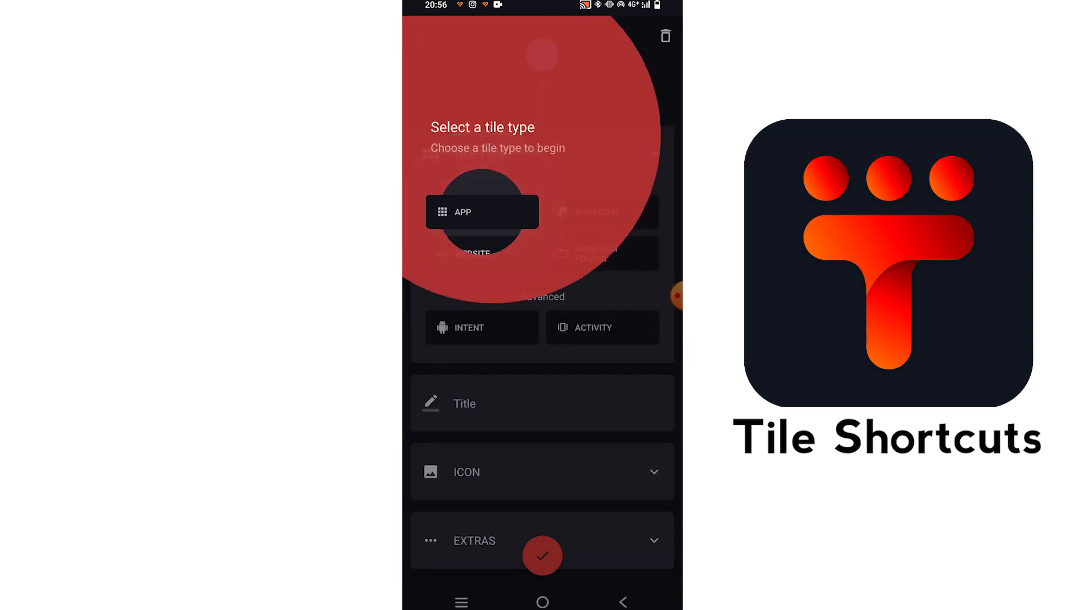
pyautogui.click(483, 211)
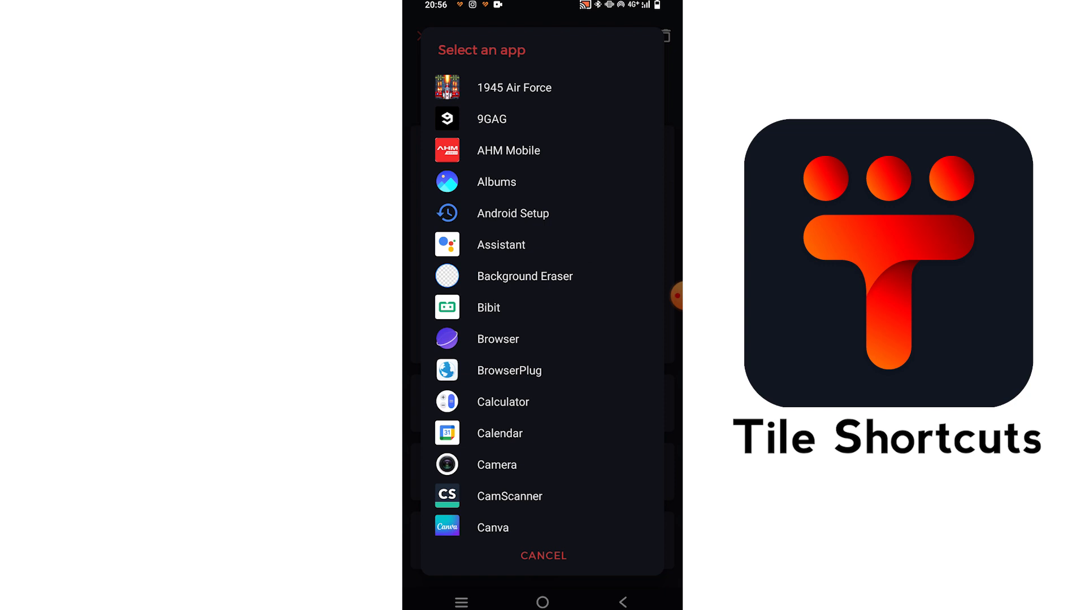
pyautogui.click(490, 119)
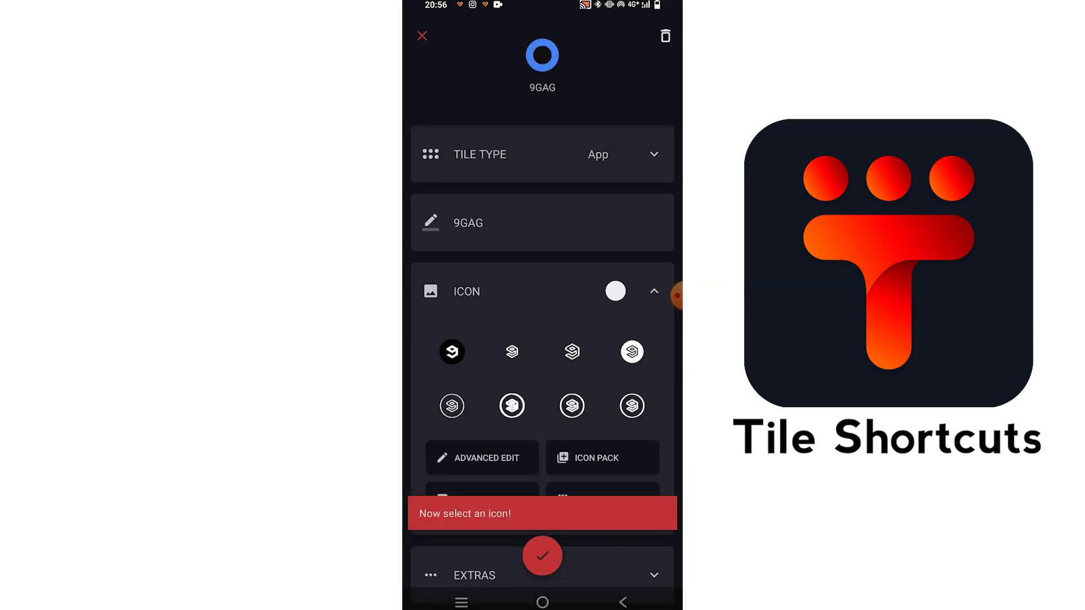
pyautogui.click(630, 352)
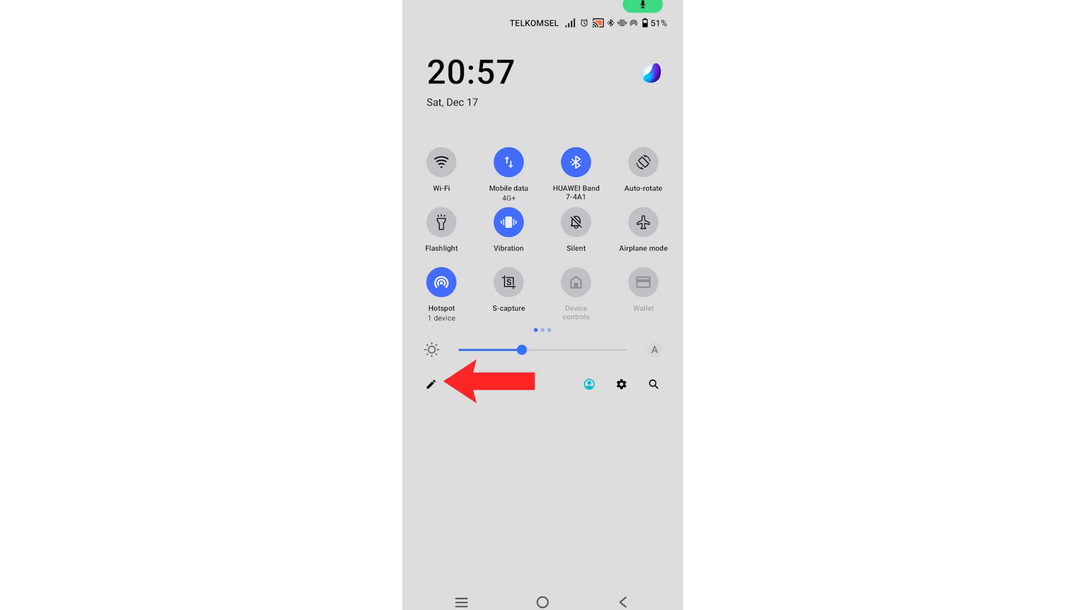
# Step: Swipe the Quick Settings editor's add-tiles area to the page listing Tile 1
pyautogui.click(430, 385)
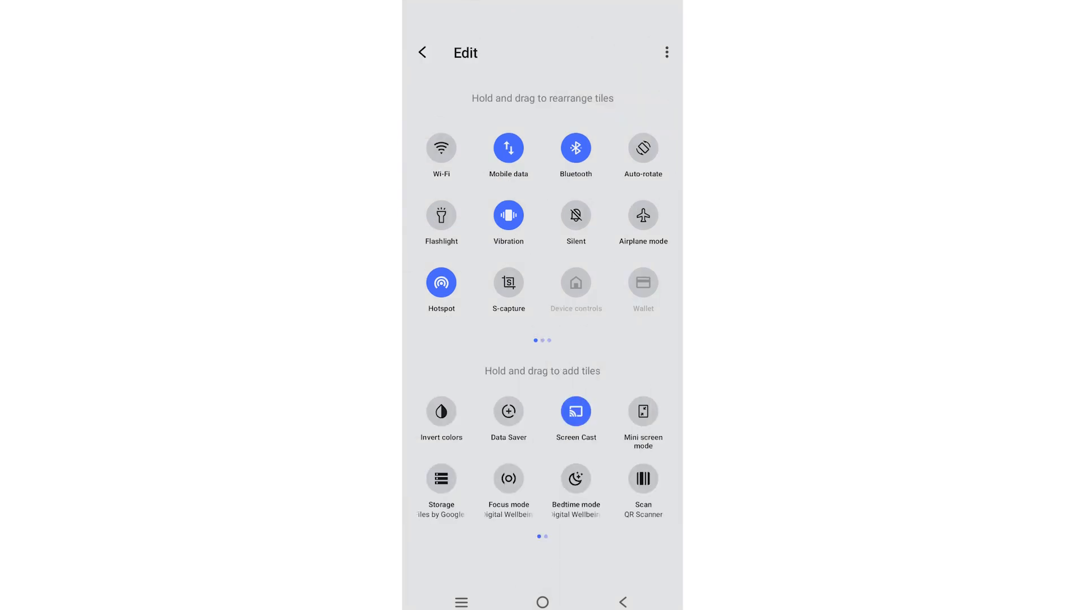
pyautogui.hscroll(-3)
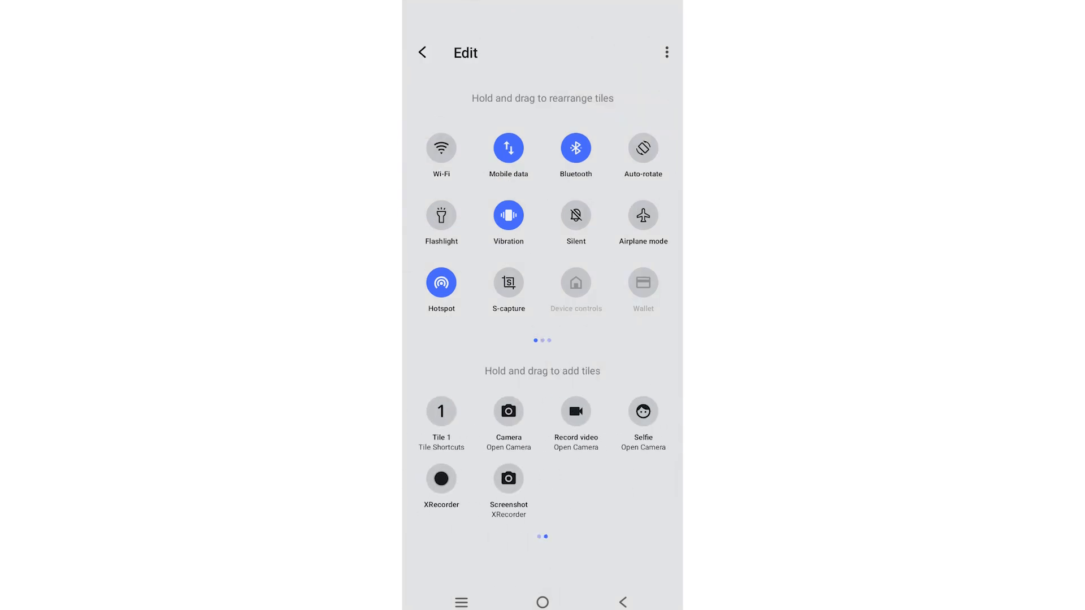